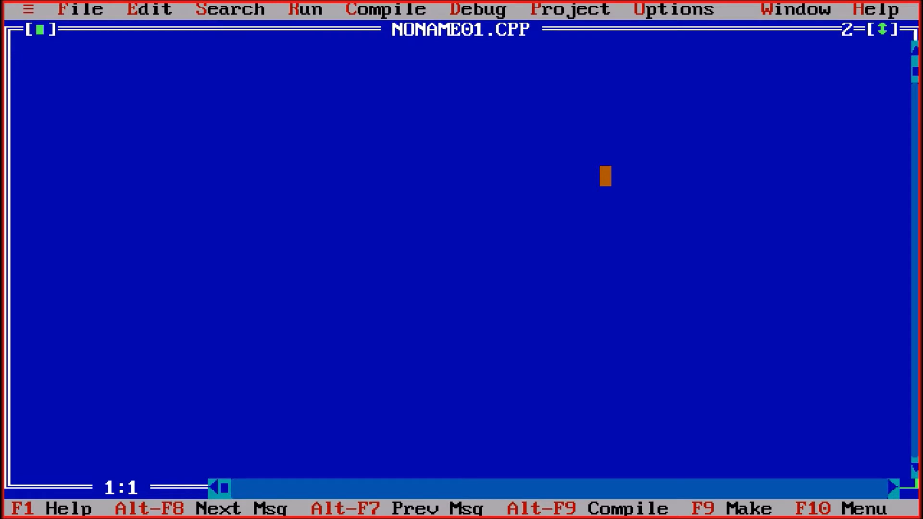
mouse_move(87, 10)
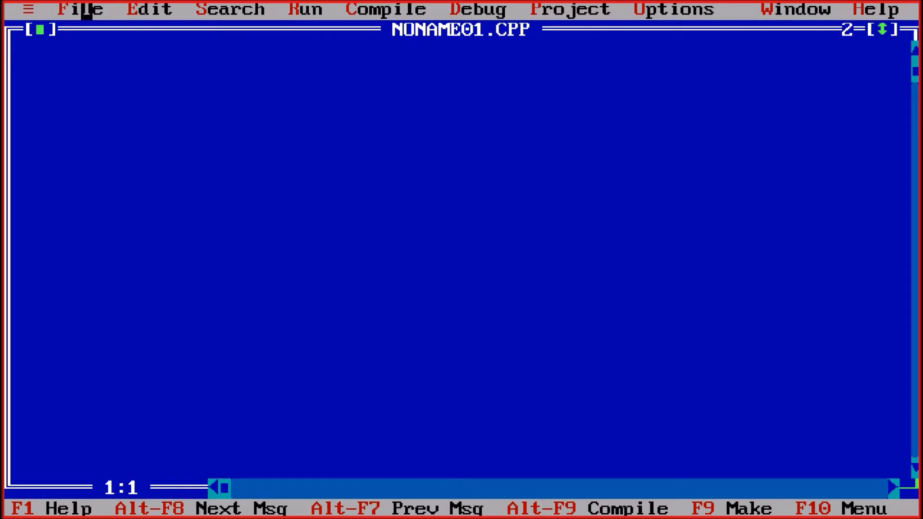
Save the untitled program as and.c in C:\TURBOC3\BIN via Save As.
click(81, 10)
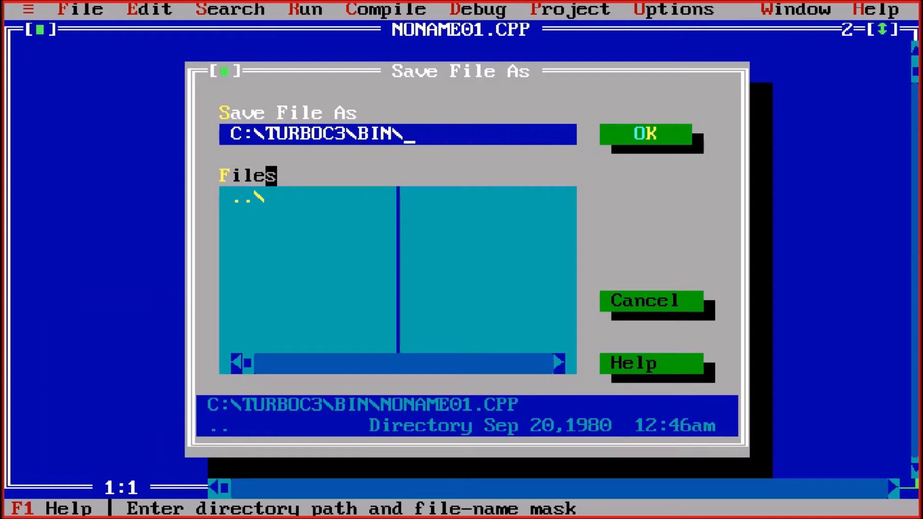
text(and.c)
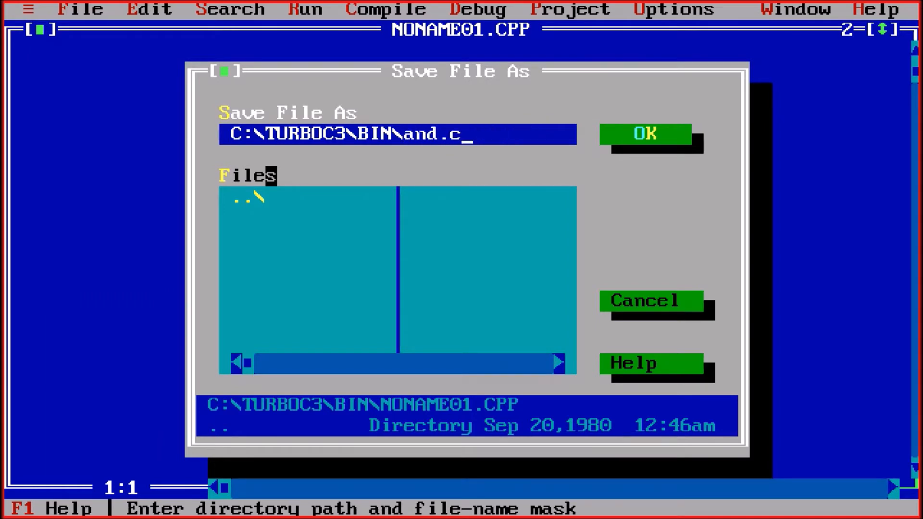
click(645, 134)
text(//)
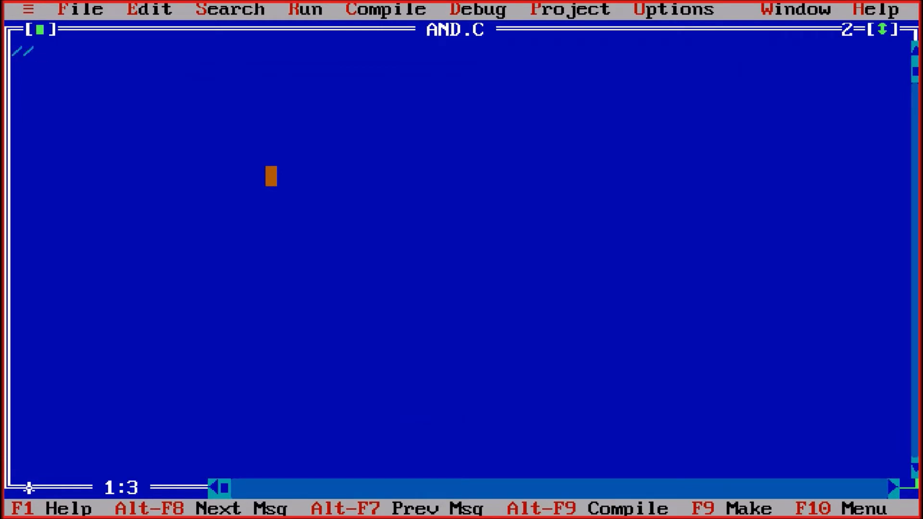
Write the comment "Program to use Bitwise AND Operator between Two Integers" and begin void main.
text(Program to)
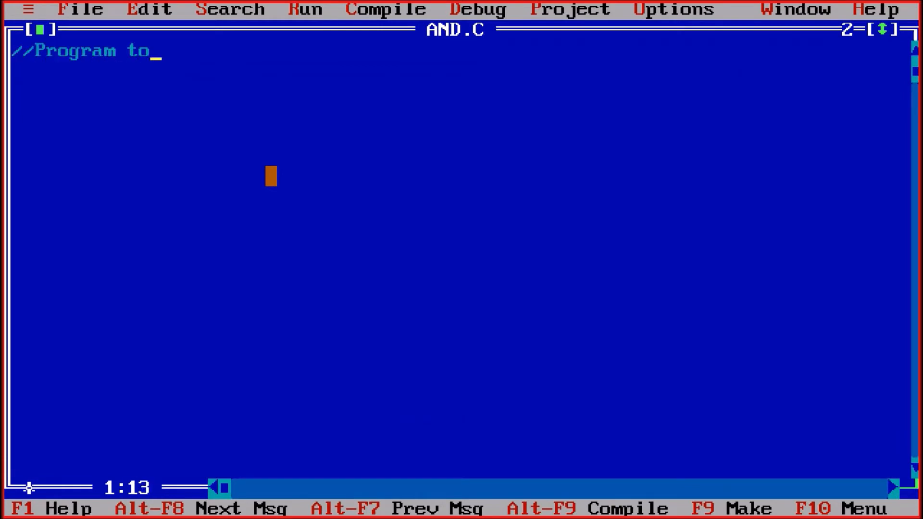
text(use Bitwis)
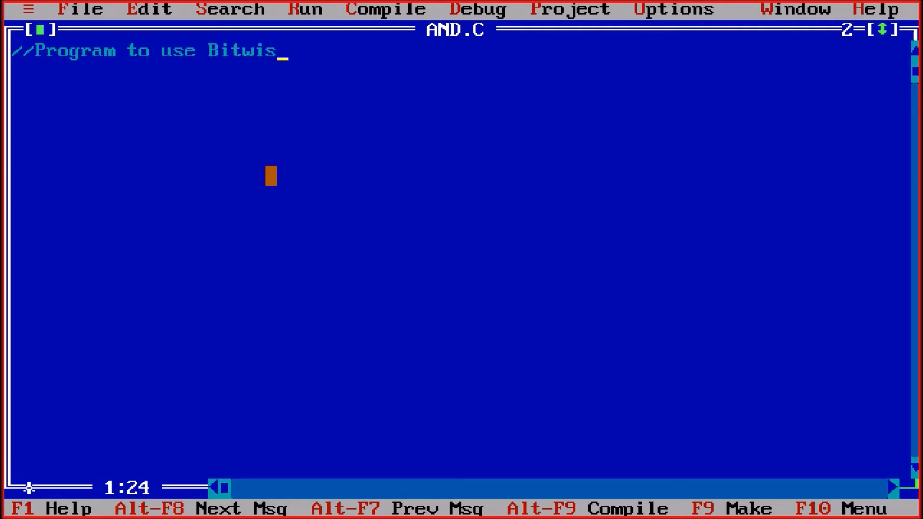
text(e AND Ope)
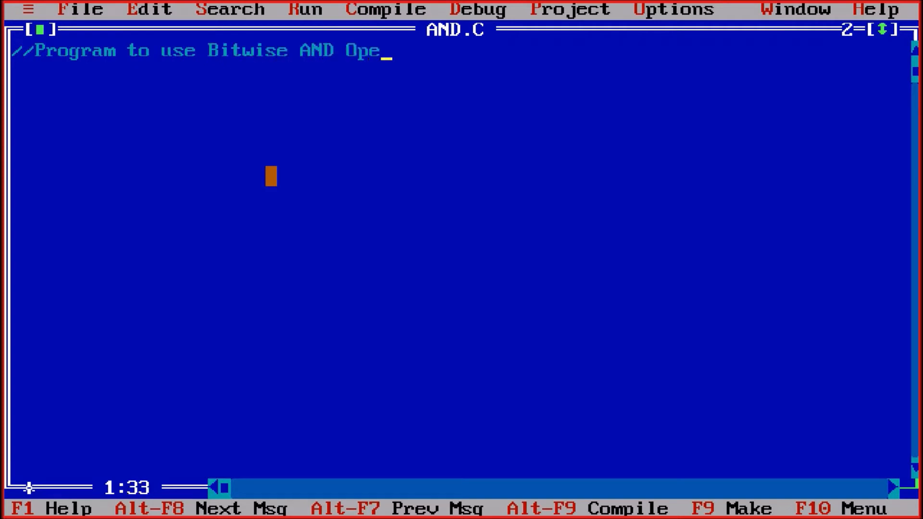
text(rator betwee)
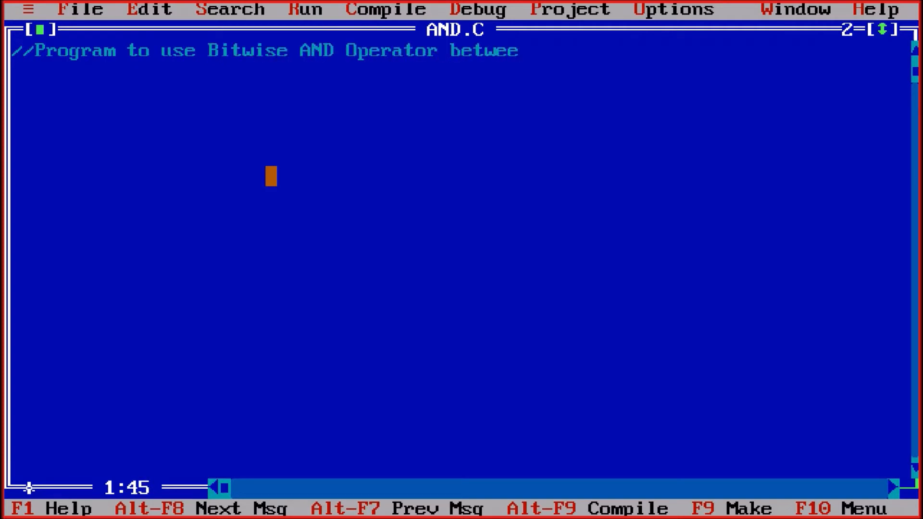
text(n Two Int)
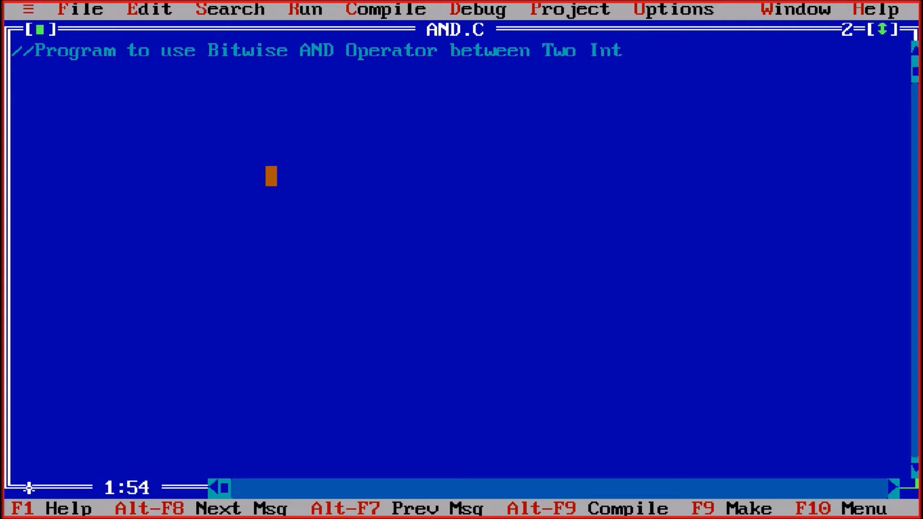
text(egers)
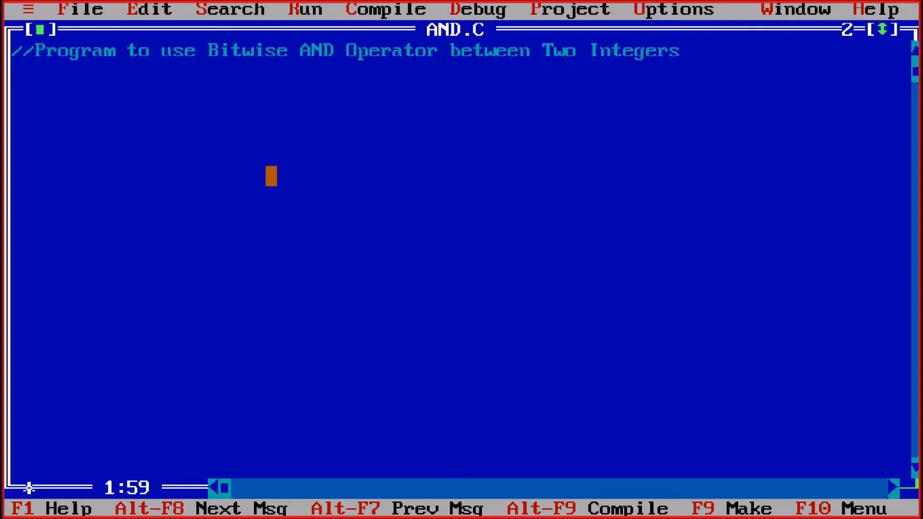
text(void main()
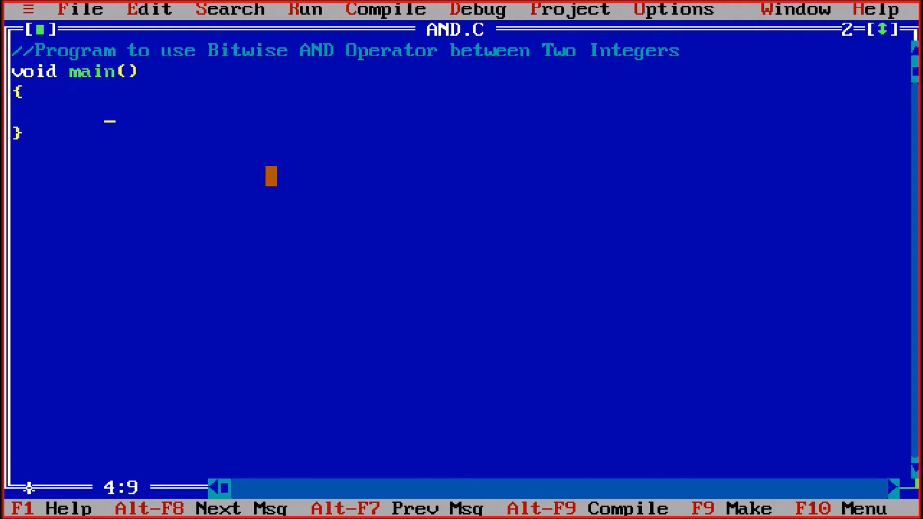
Fill the main() body with clrscr(); and getch(); calls.
text(cl)
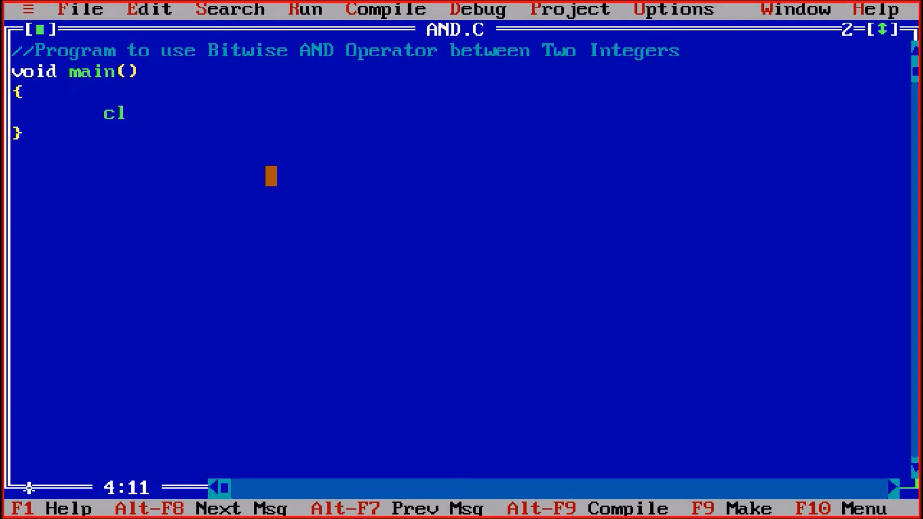
text(rscr();)
text(g)
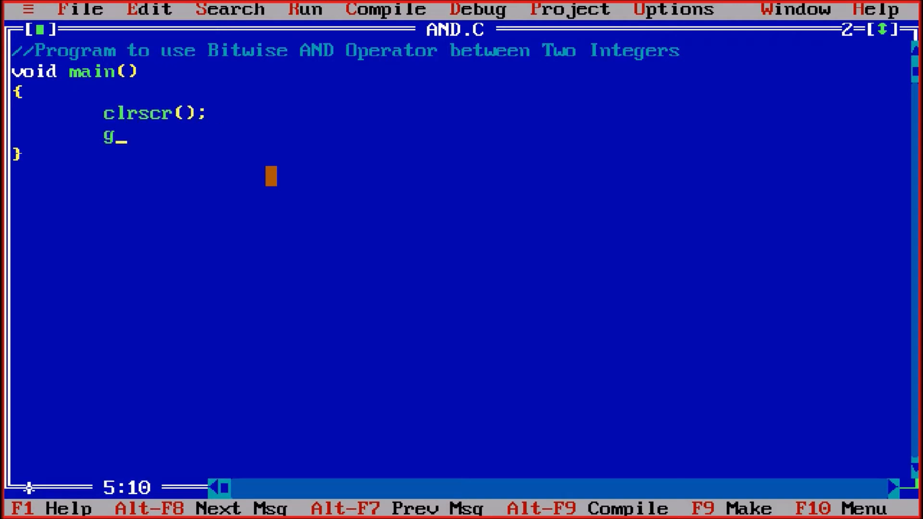
text(etch();)
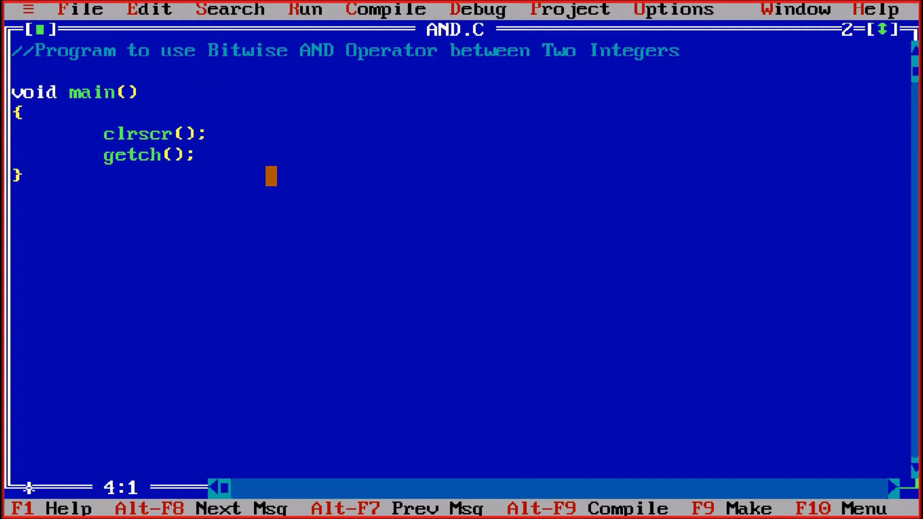
Add #include<conio.h> below the comment line.
text(#incu)
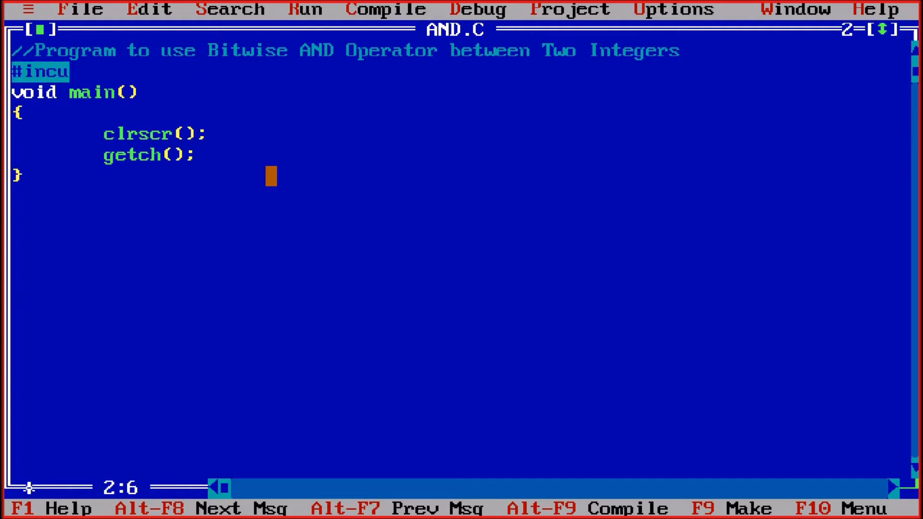
text(lude<conio.h>)
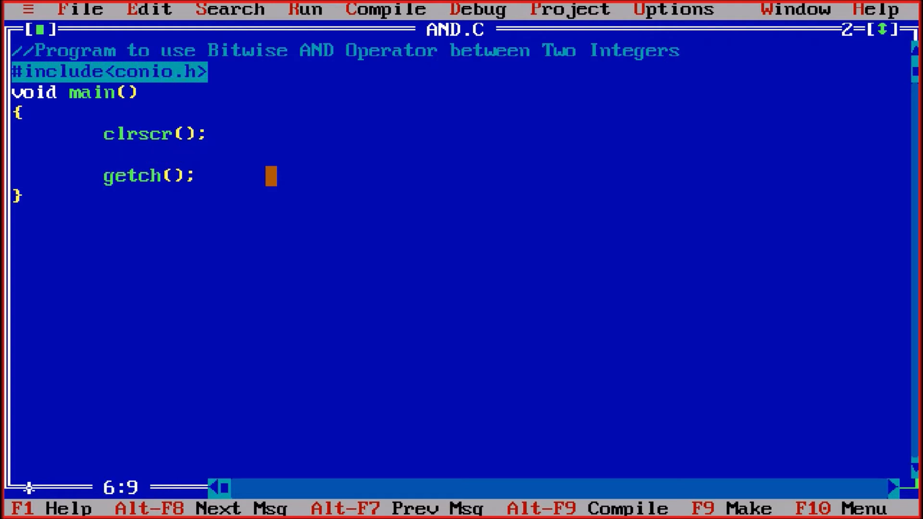
Add printf("Enter 1st Number: "); as the first prompt inside main.
text(printf()
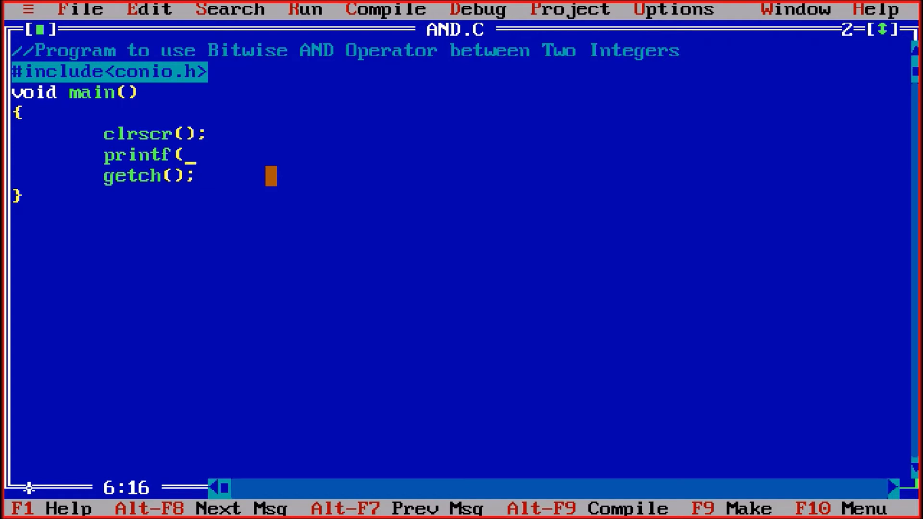
text("Enter 1st Number: ");)
text(scanf)
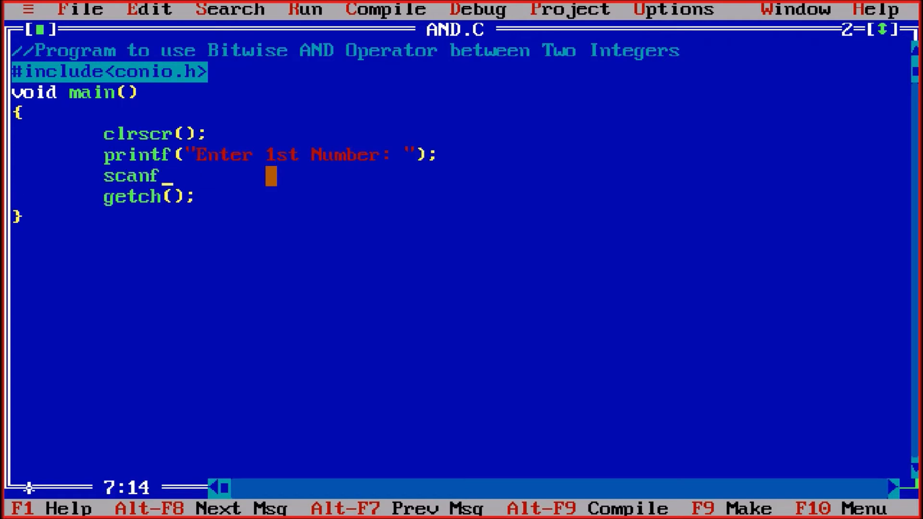
text((")
text(int)
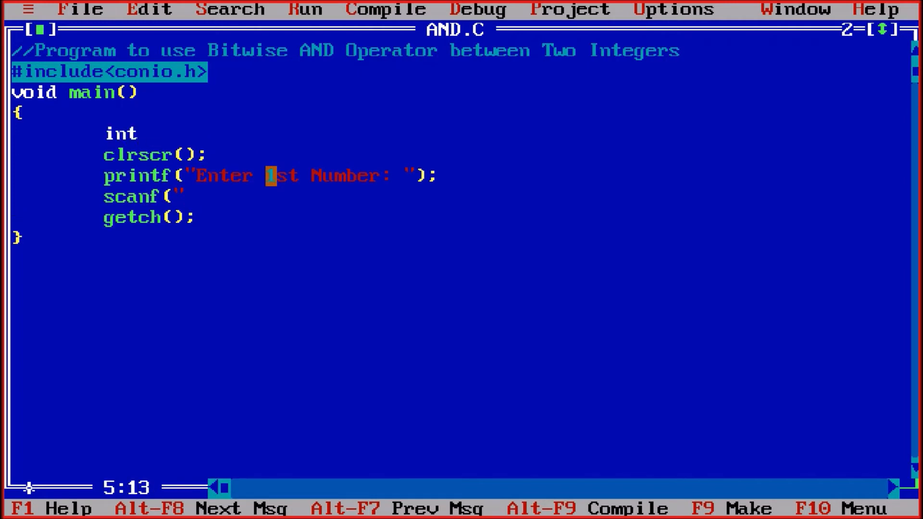
Read the first integer with scanf("%d",&a); and declare int a.
text(a)
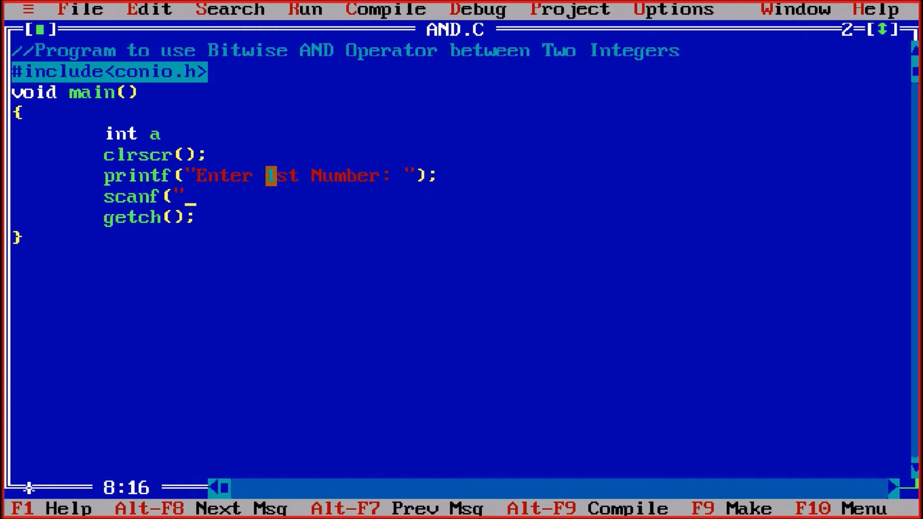
text(%d",)
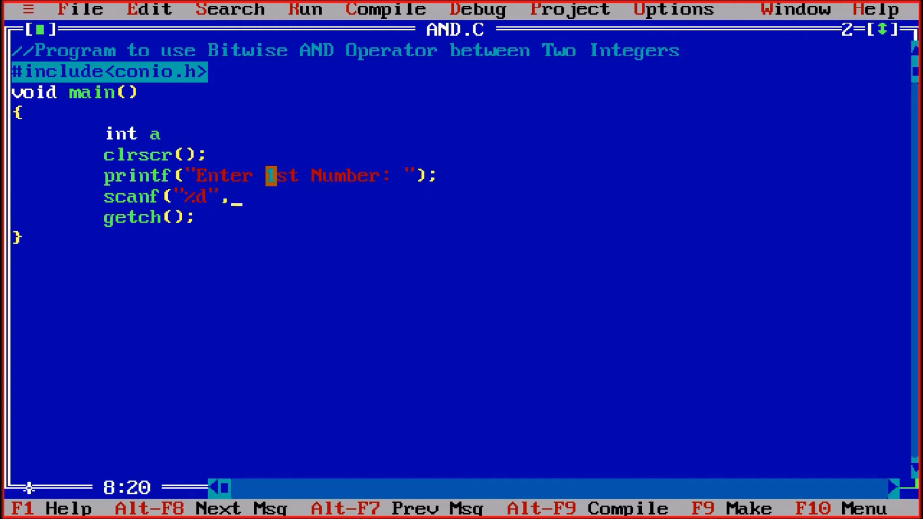
text(&a)
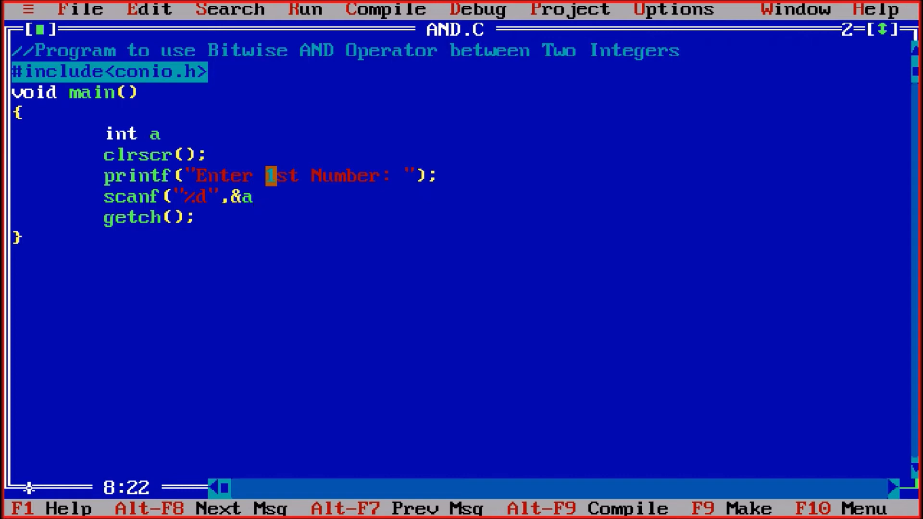
text(;)
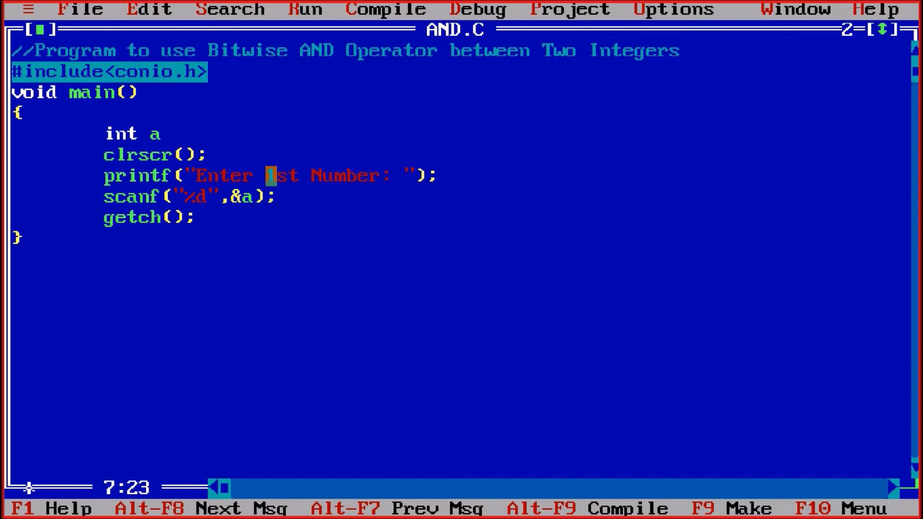
click(149, 10)
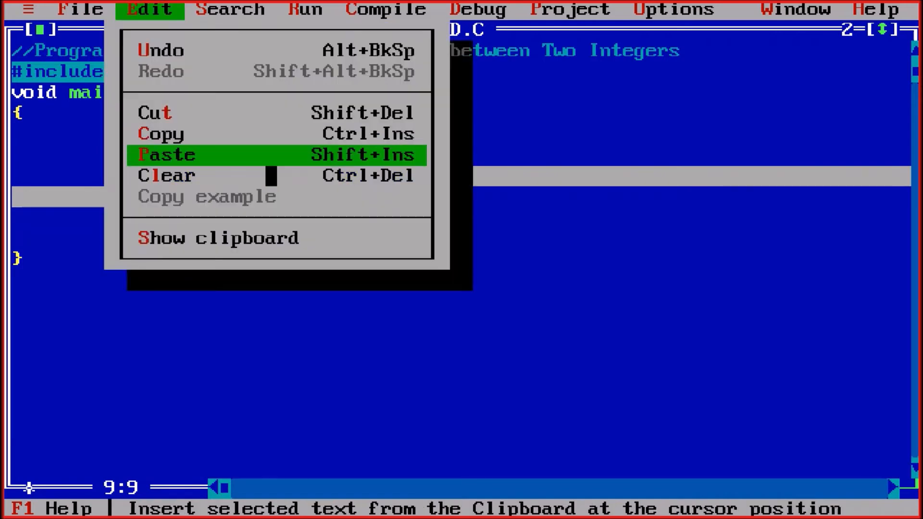
Paste a copy of the prompt/scanf lines and change them to read the 2nd number into &b.
click(165, 155)
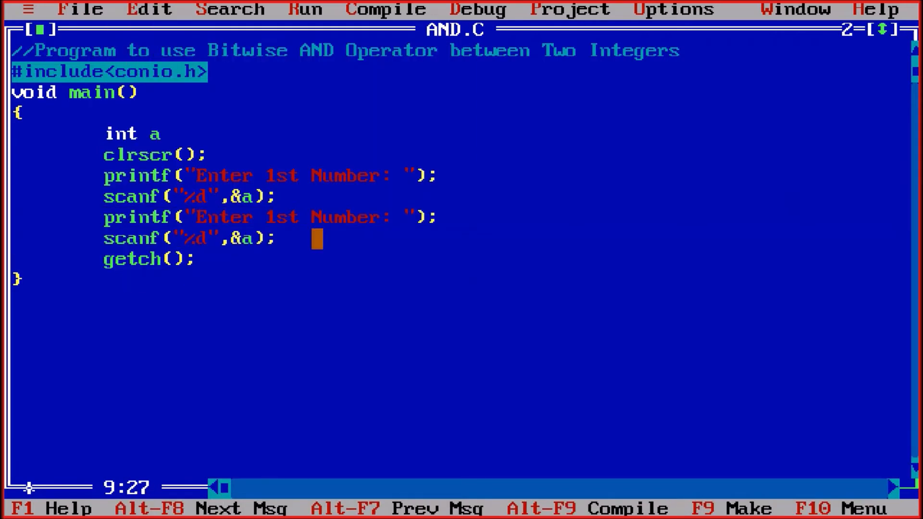
key(Backspace)
text(2nd)
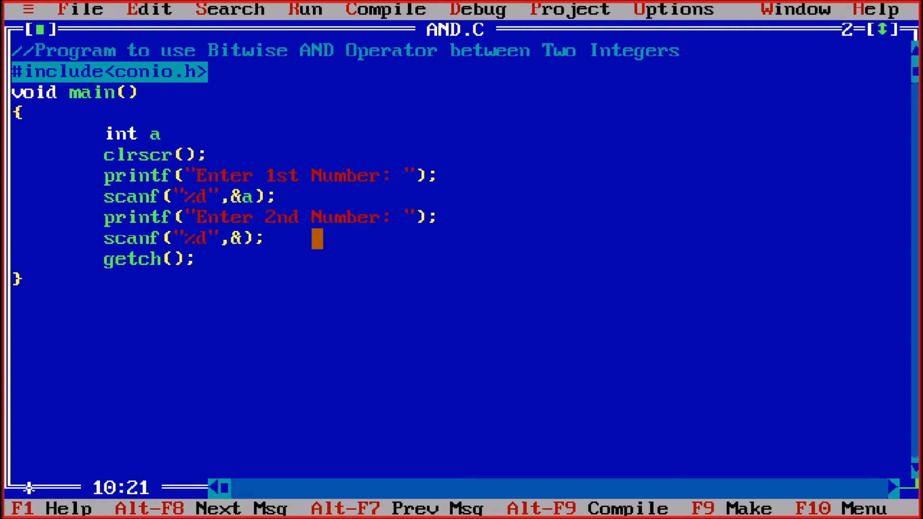
text(b)
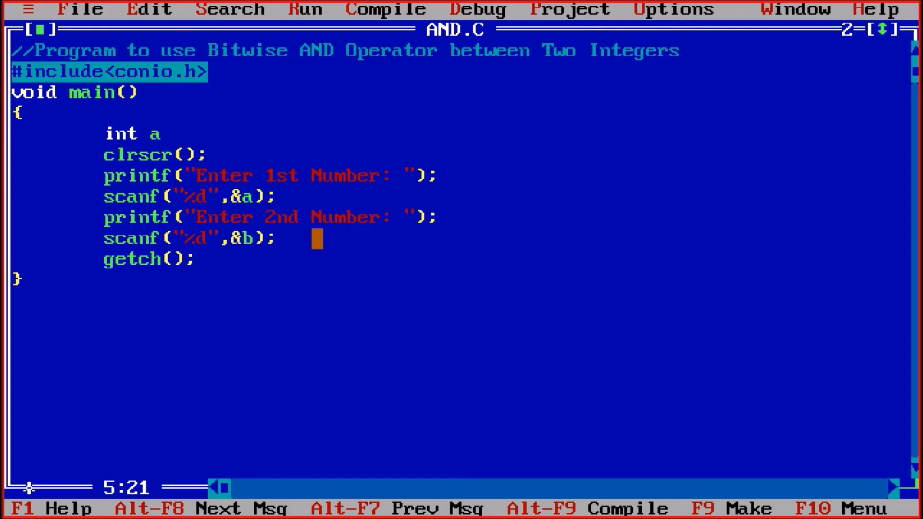
Extend the declaration to int a,b,c;.
text(,b)
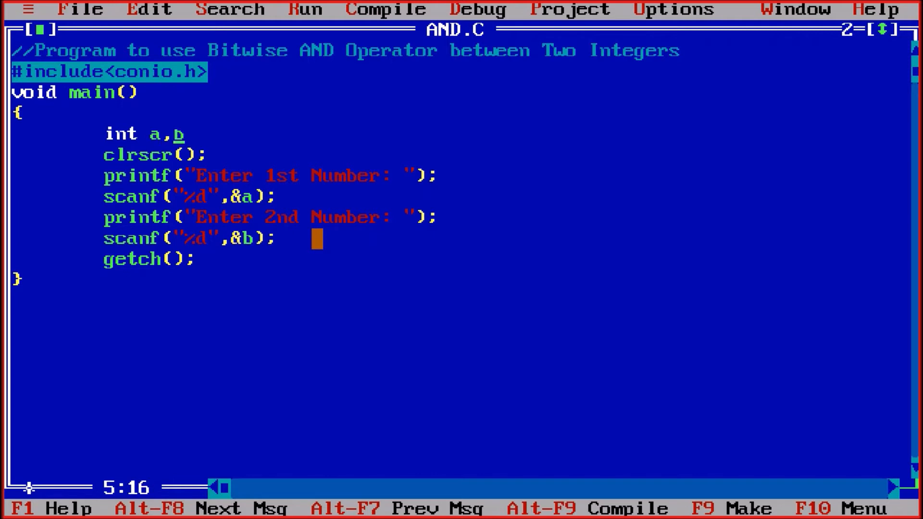
text(;)
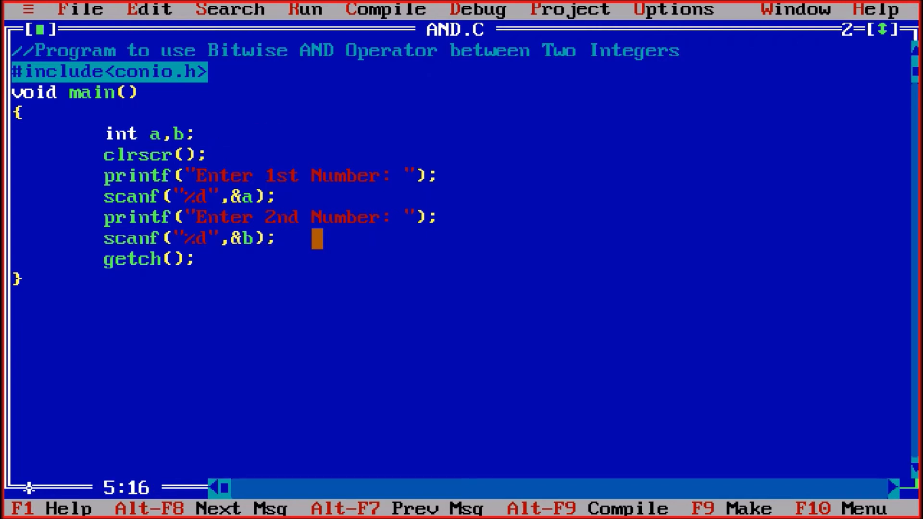
text(,c)
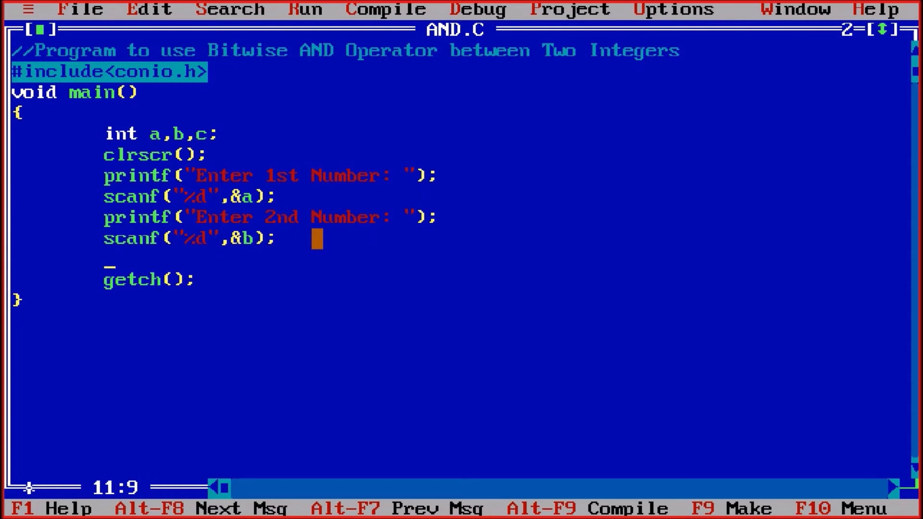
Compute the bitwise AND with c=a&b;.
text(c=)
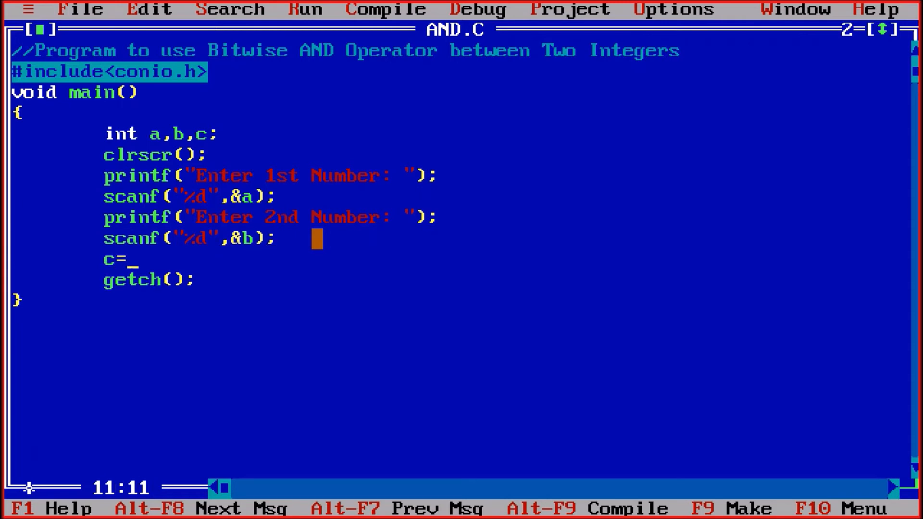
text(a)
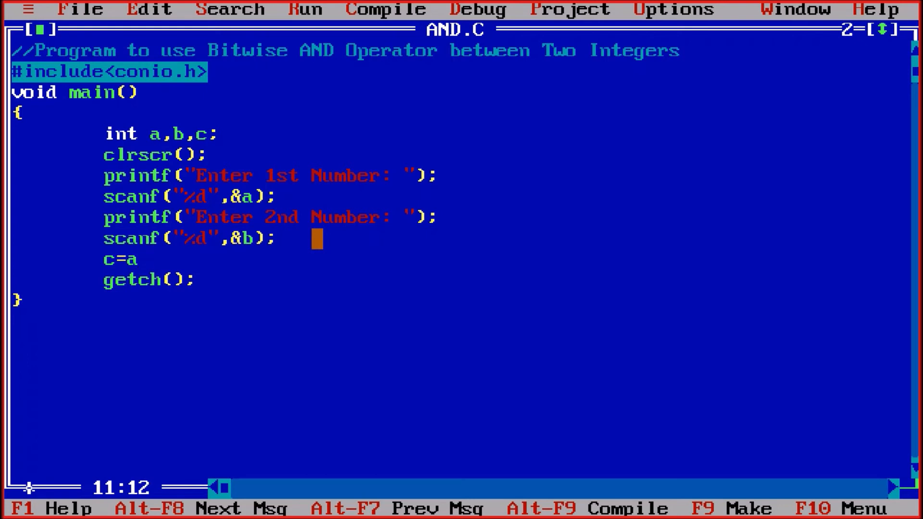
text(&b;)
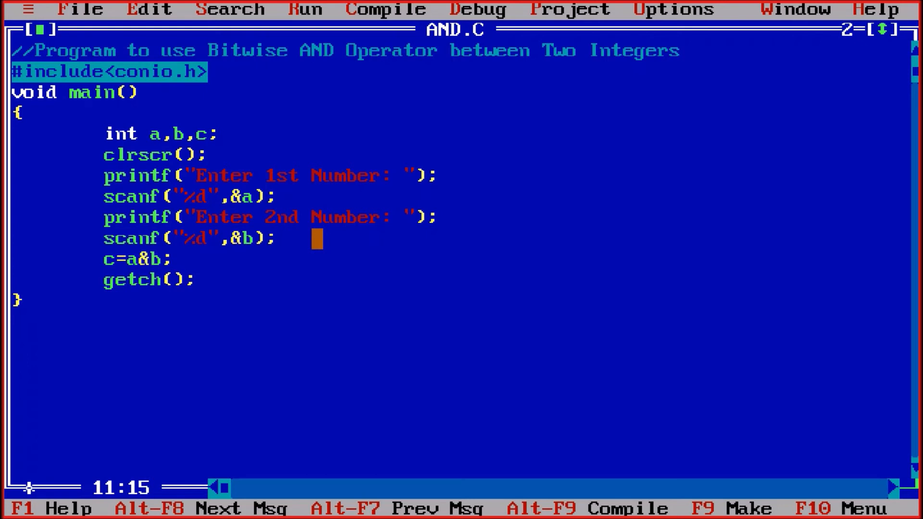
Print the result with printf("1st Number AND 2nd Number: %d",c);.
text(p)
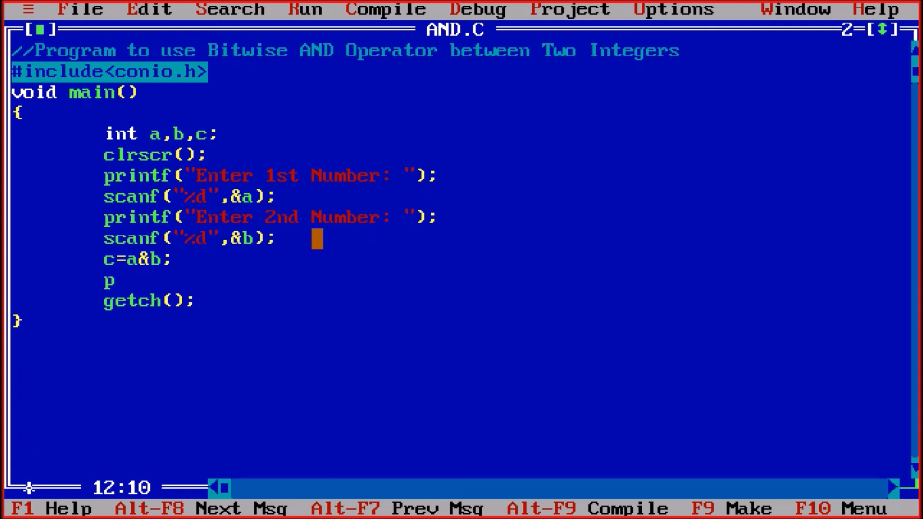
text(rintf("1st Number)
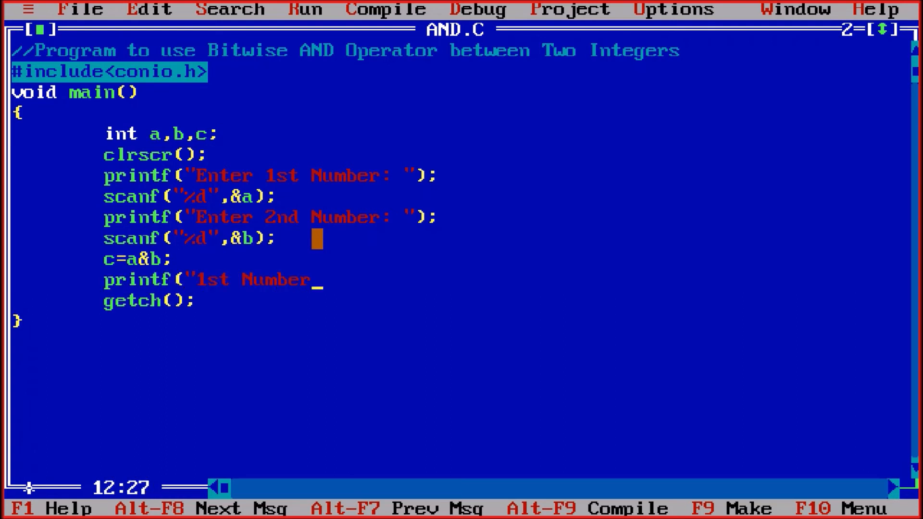
text(AND)
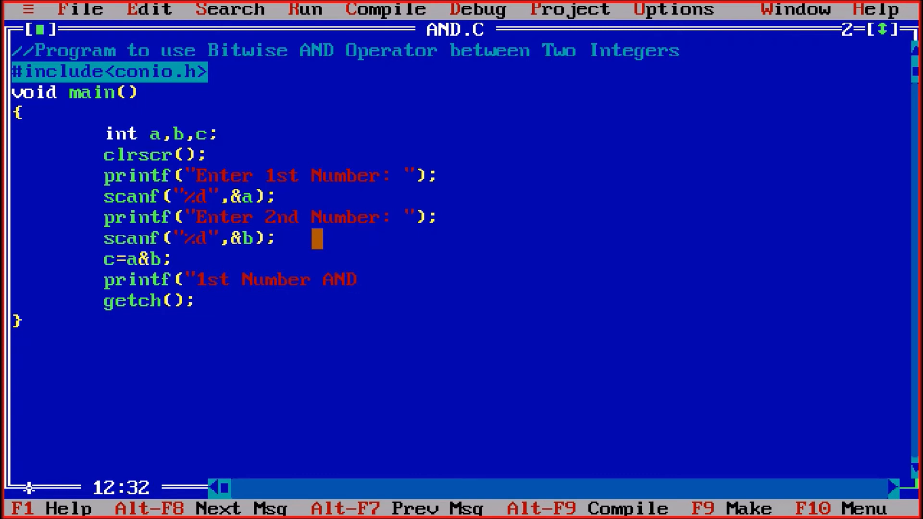
text(2nd Number)
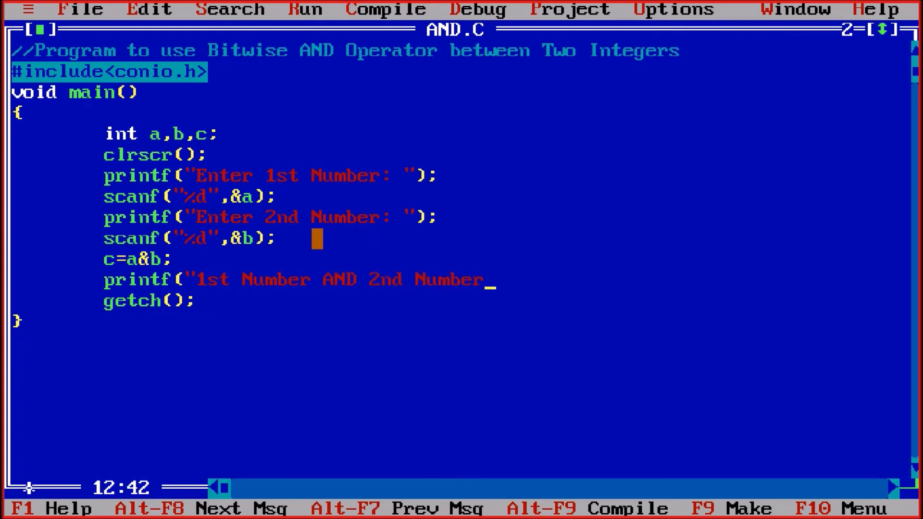
text(: %)
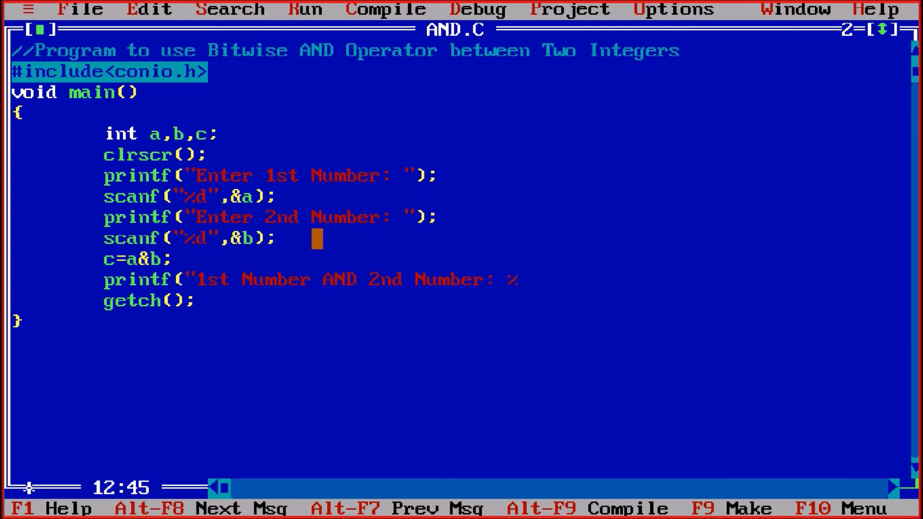
text(d,)
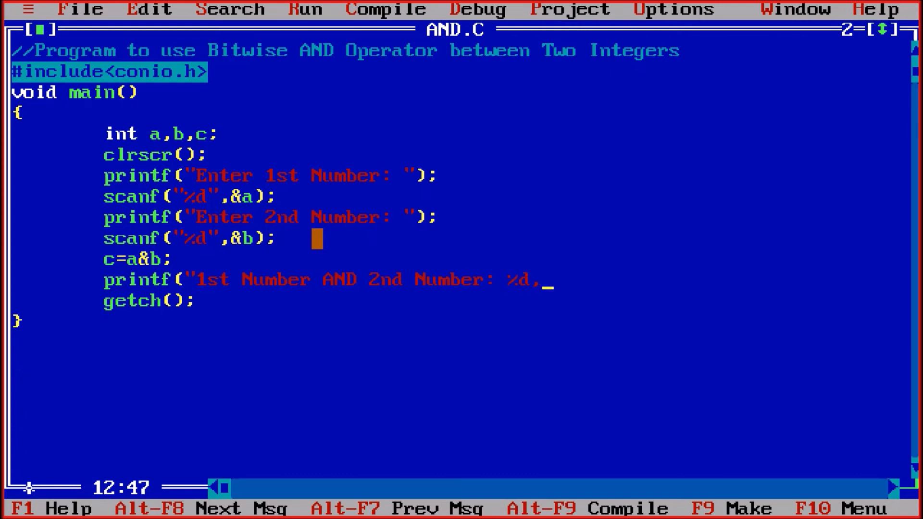
text(")
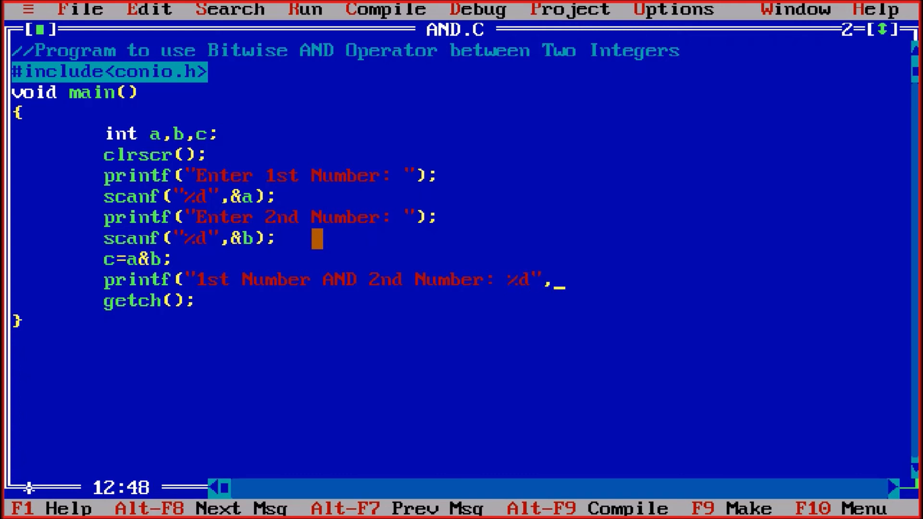
text(c);)
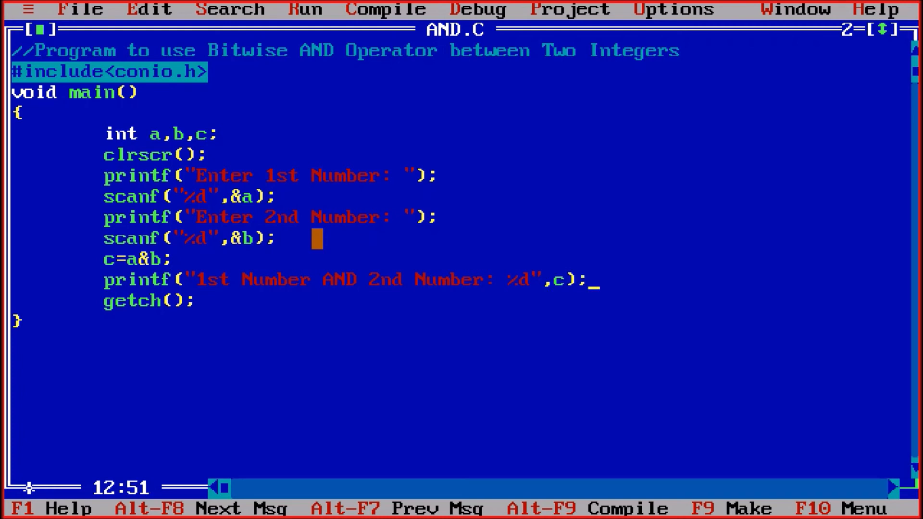